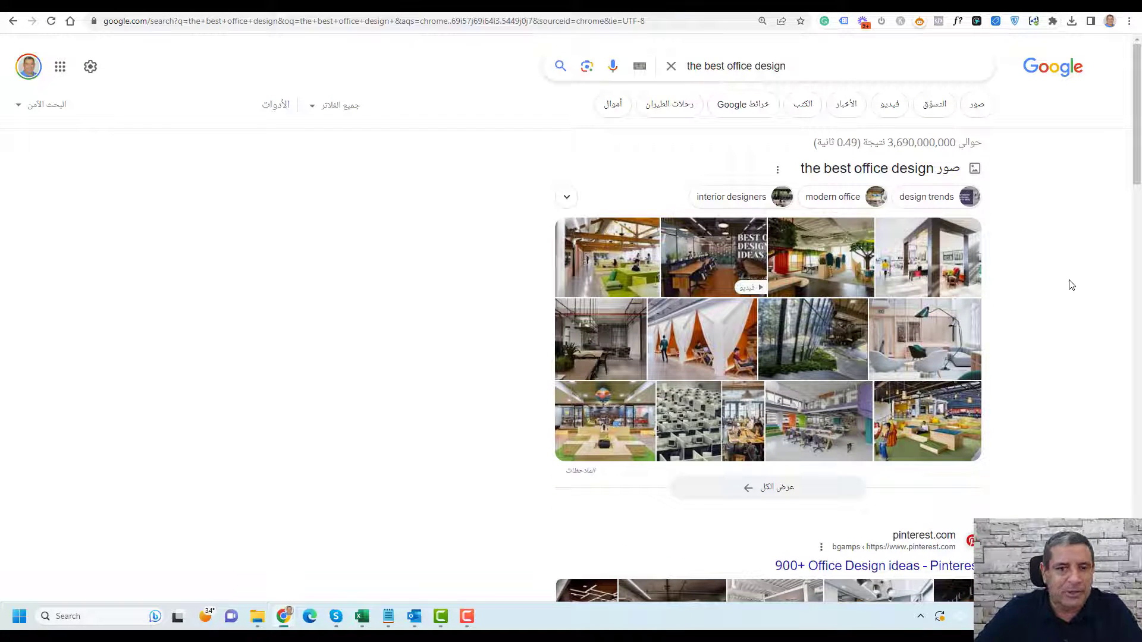
# Step: Scroll the Google results to the 'People also ask' office-design questions, then move to the WordPress editor
pyautogui.scroll(-3)
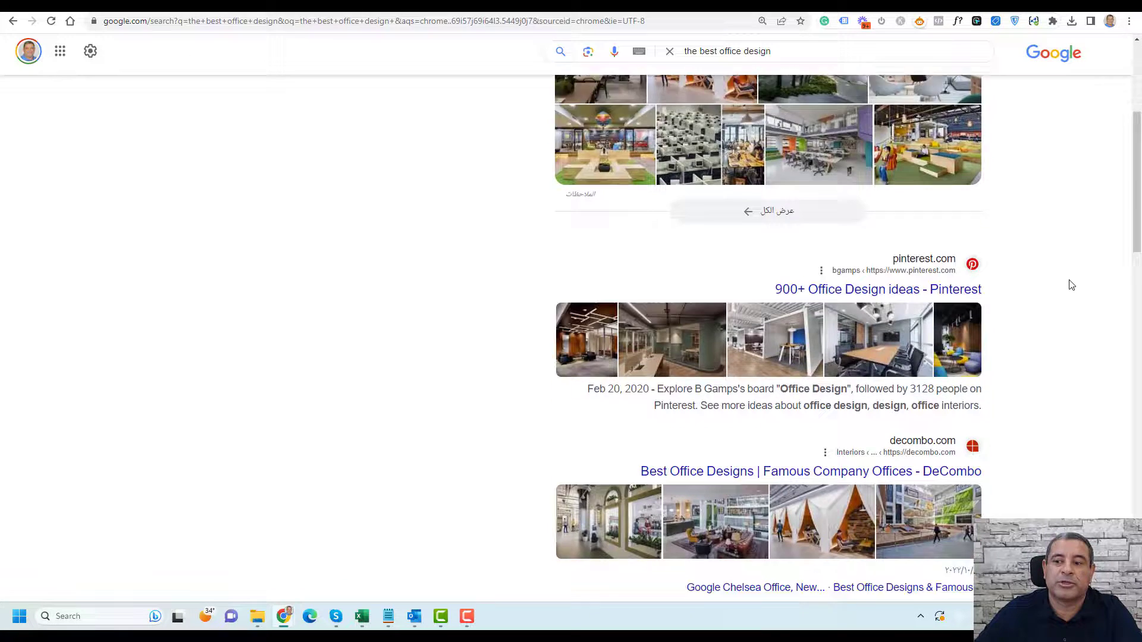
pyautogui.scroll(-3)
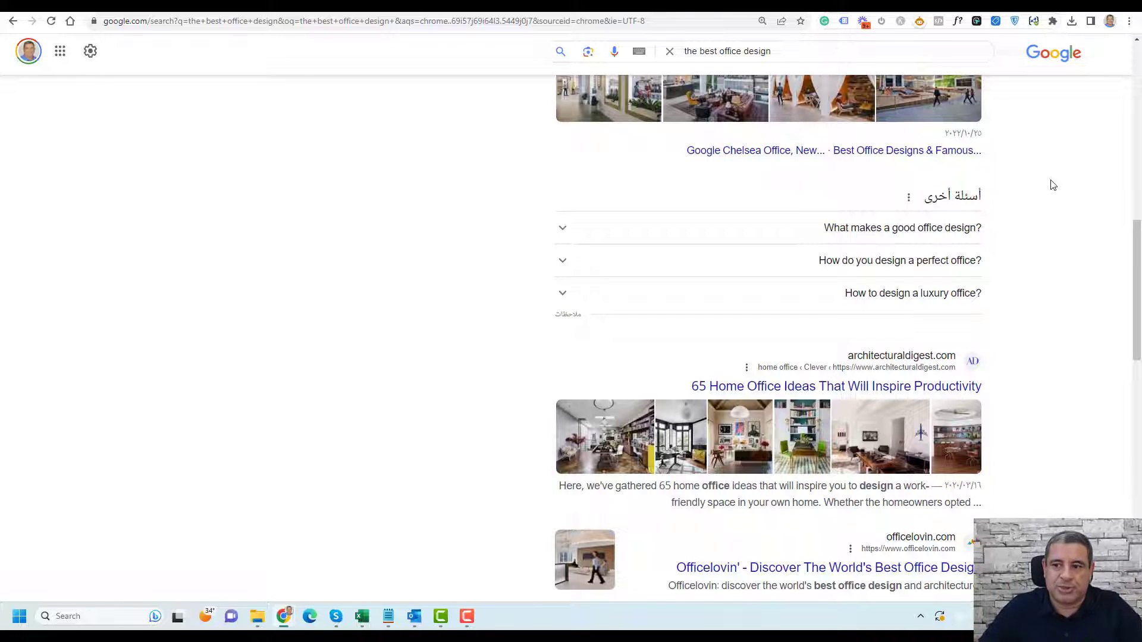
pyautogui.moveTo(1049, 234)
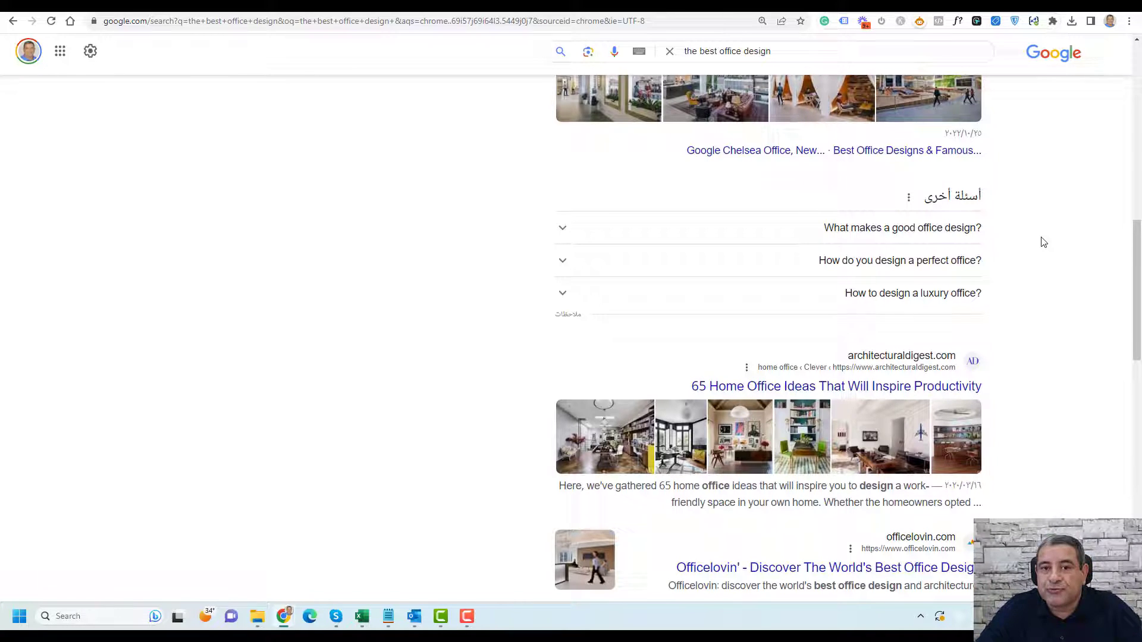
pyautogui.moveTo(874, 232)
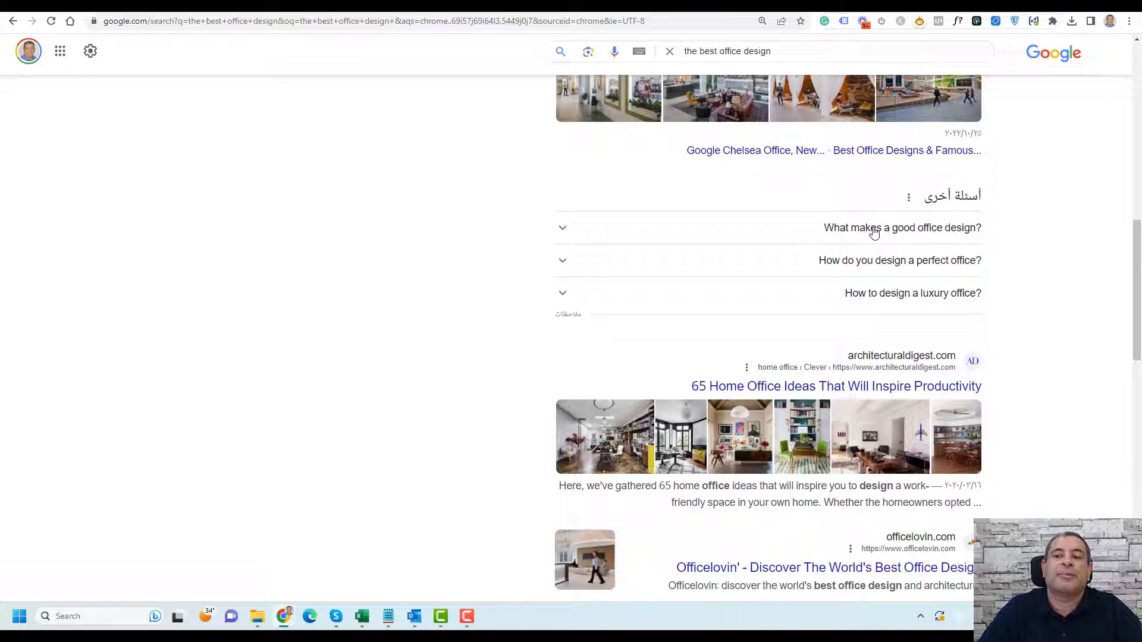
pyautogui.moveTo(847, 266)
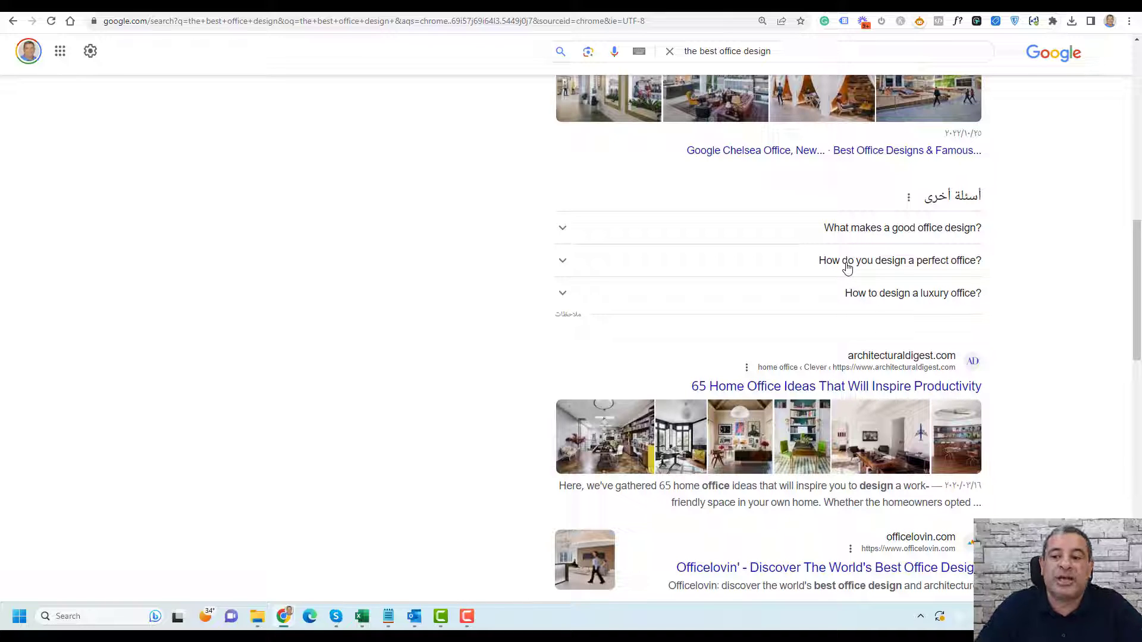
pyautogui.moveTo(854, 301)
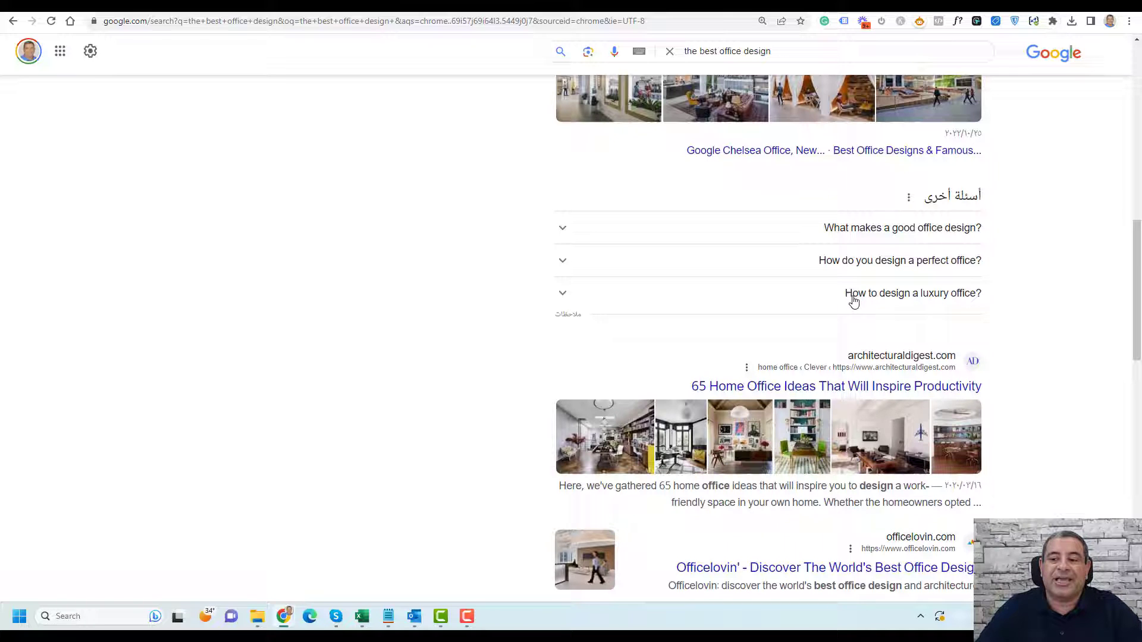
pyautogui.click(911, 292)
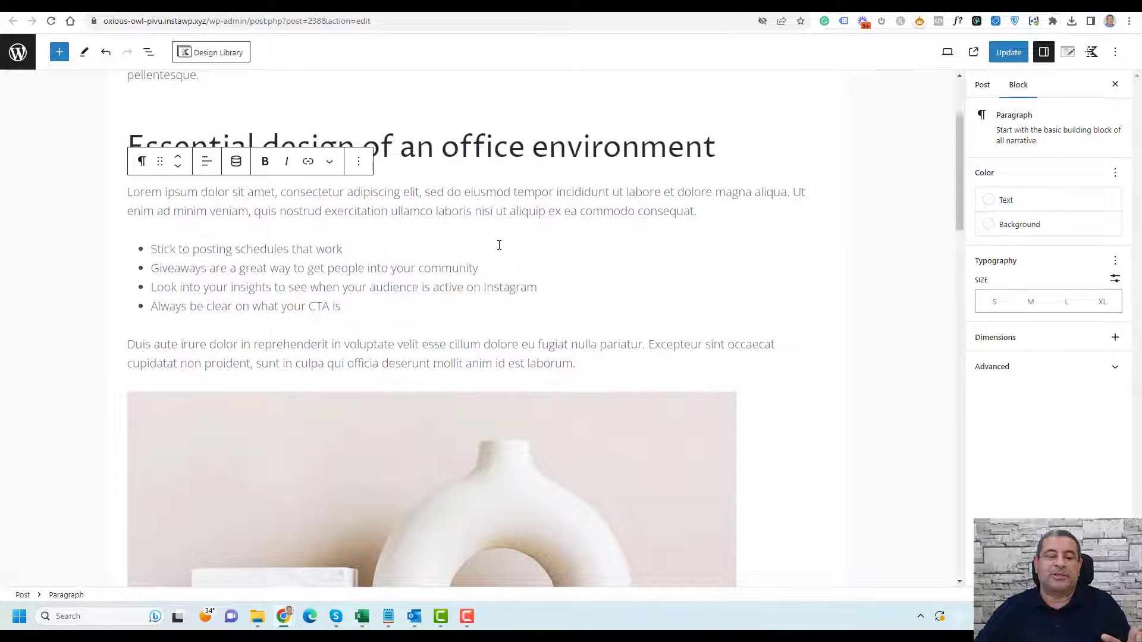
# Step: Scroll through the office design post's content in the block editor
pyautogui.scroll(-3)
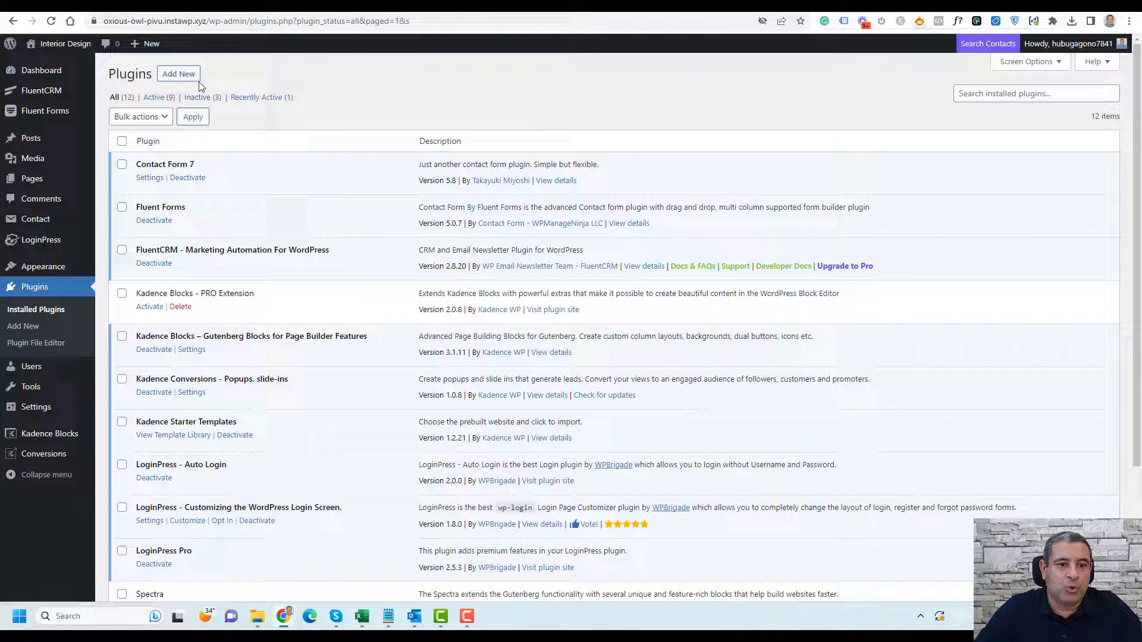
pyautogui.moveTo(23, 325)
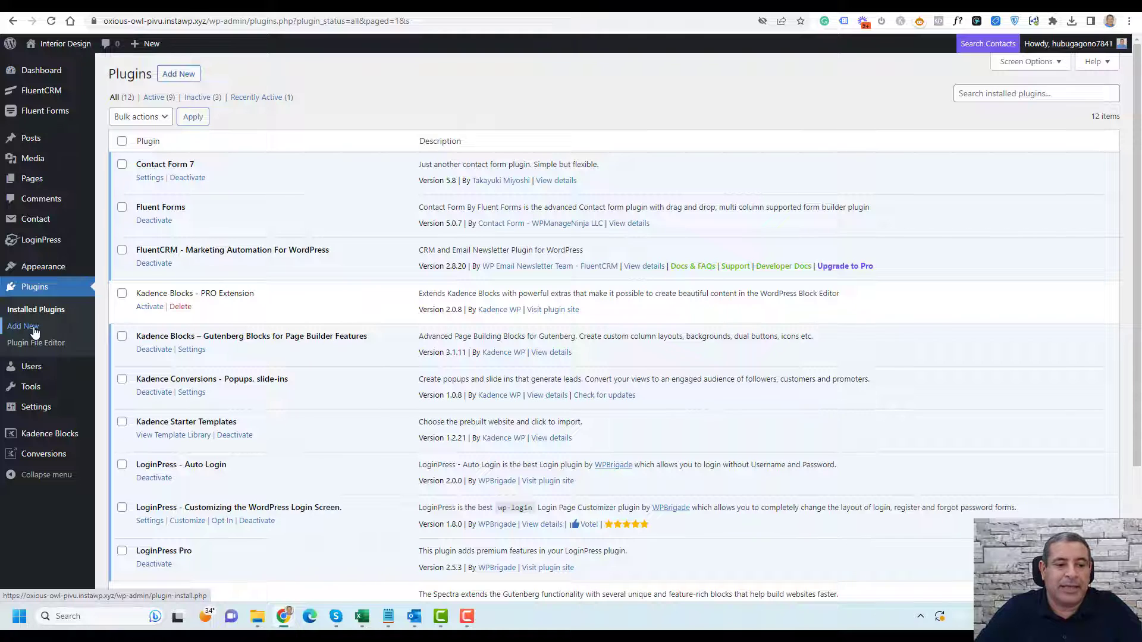
# Step: Search Add Plugins for 'Kadence Blocks', confirm it's active, and highlight its name in Installed Plugins
pyautogui.click(23, 325)
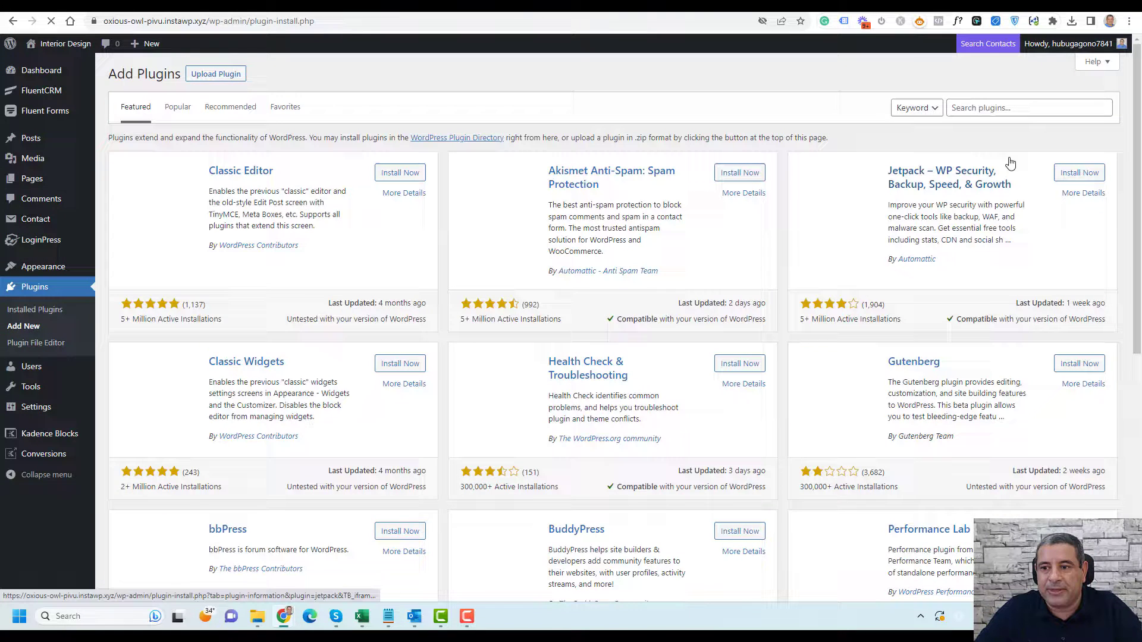
pyautogui.write('Kadence Blocks')
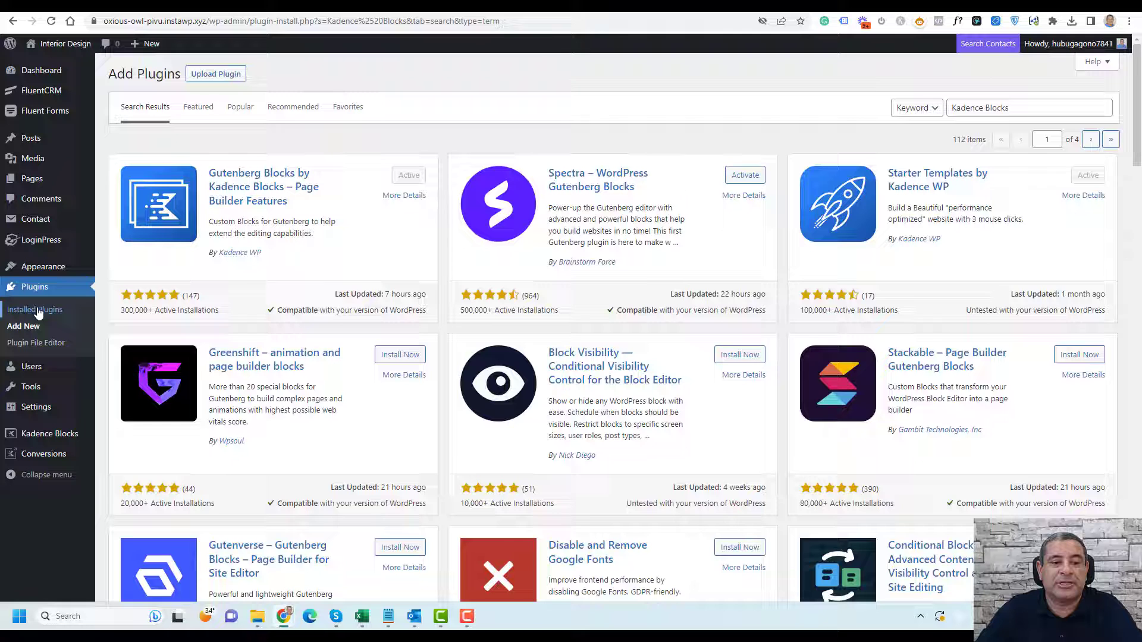
pyautogui.click(35, 308)
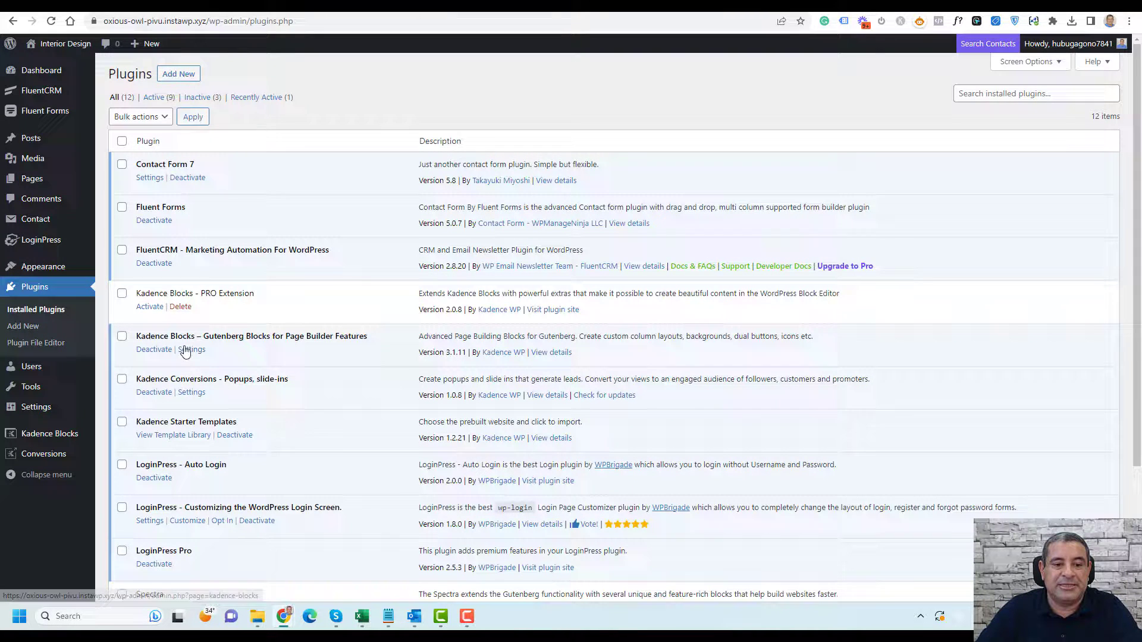
pyautogui.scroll(-3)
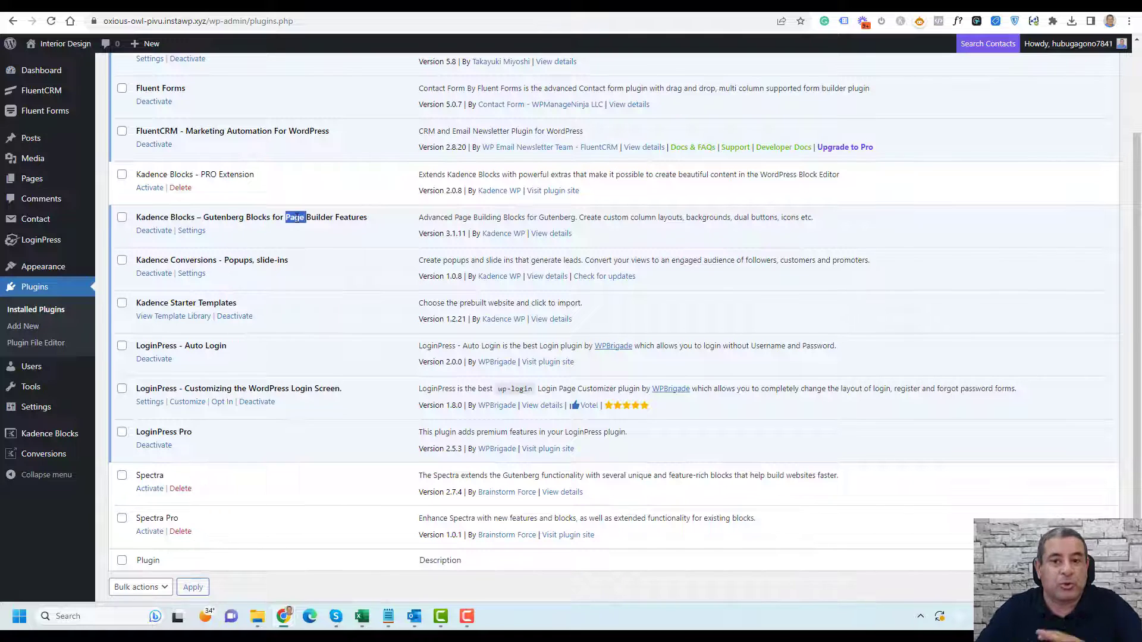
pyautogui.tripleClick(251, 217)
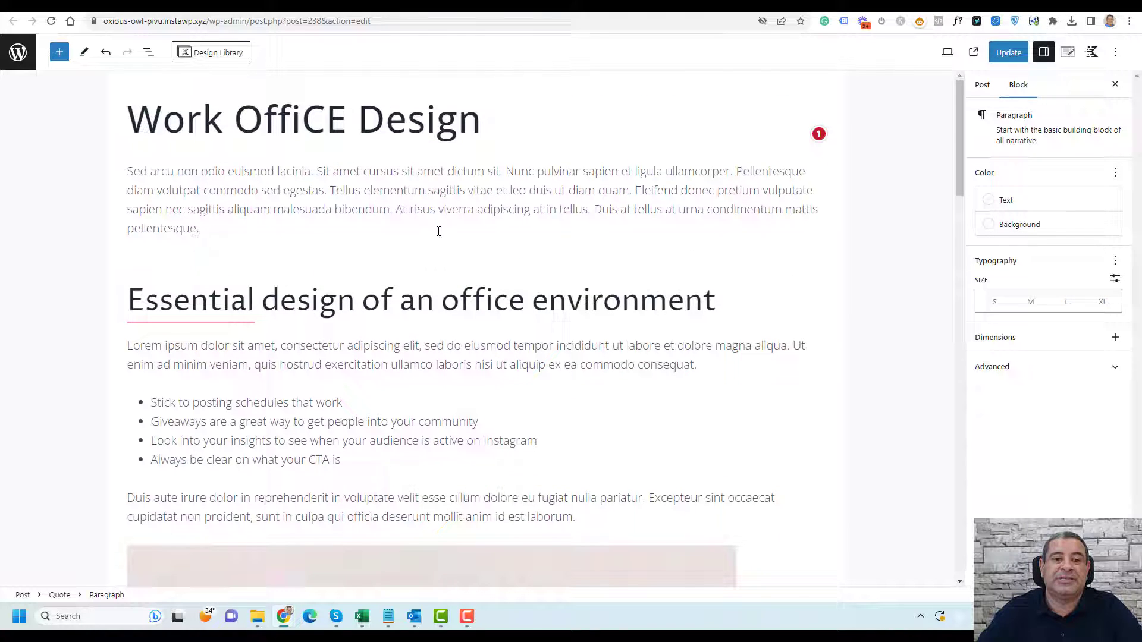
# Step: Write 'Frequently Asked Questions' below the body text and transform it into a heading block
pyautogui.scroll(-3)
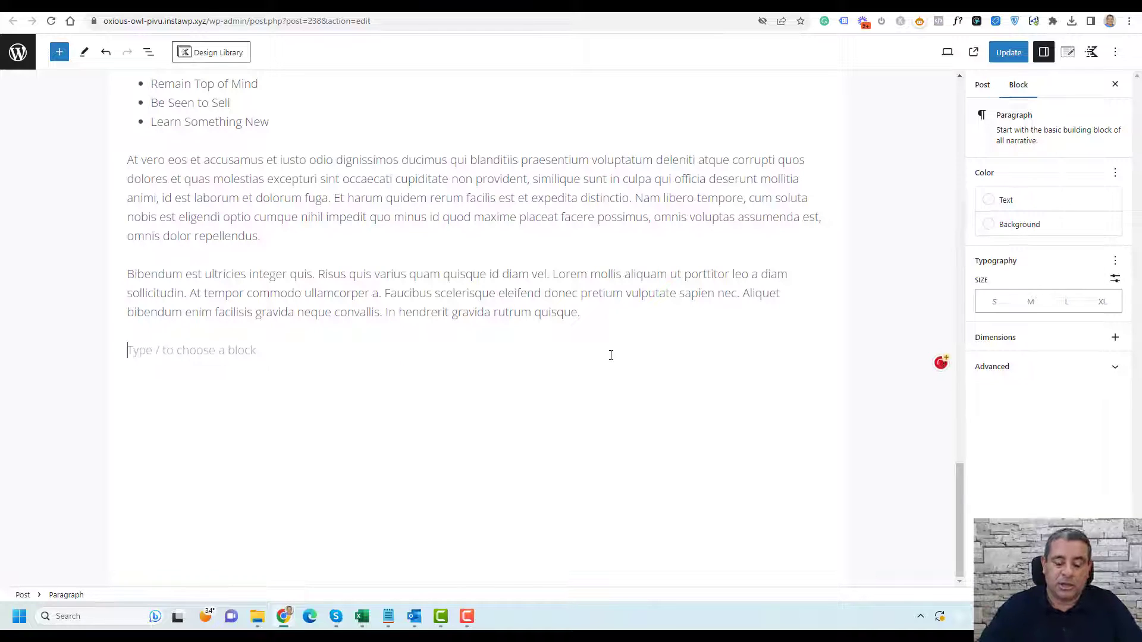
pyautogui.write('Fr')
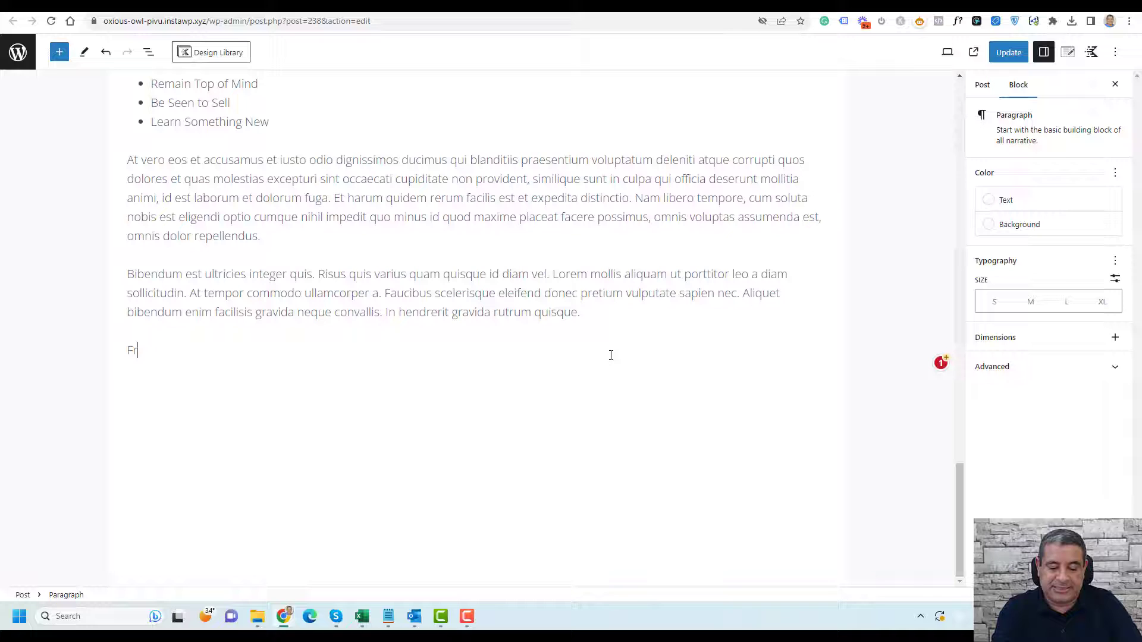
pyautogui.write('quesn')
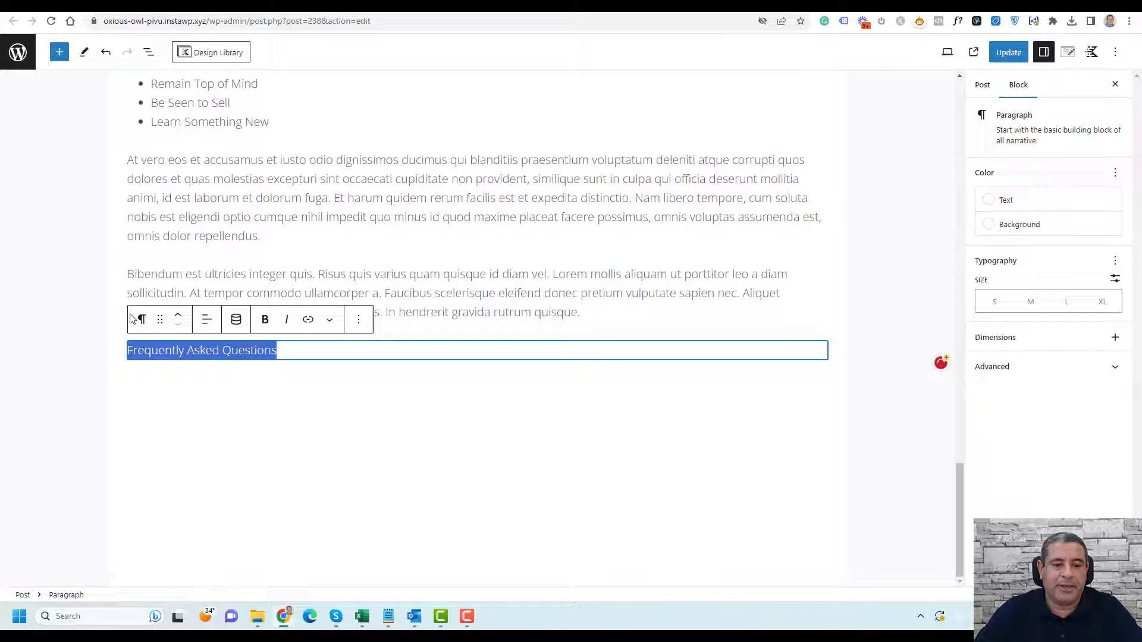
pyautogui.click(139, 319)
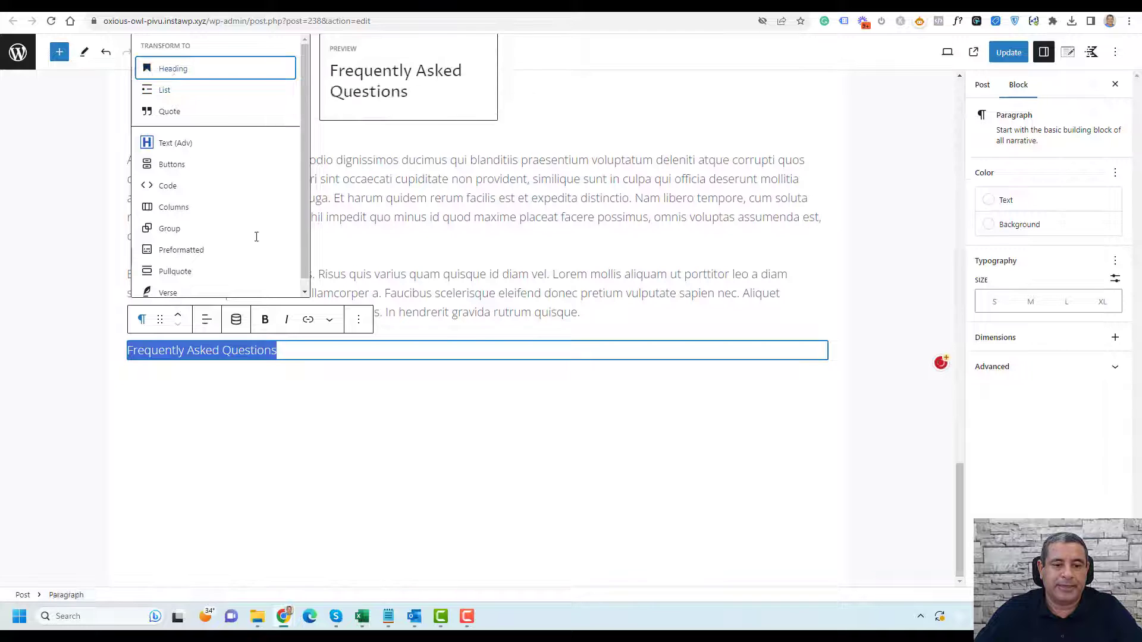
pyautogui.click(172, 68)
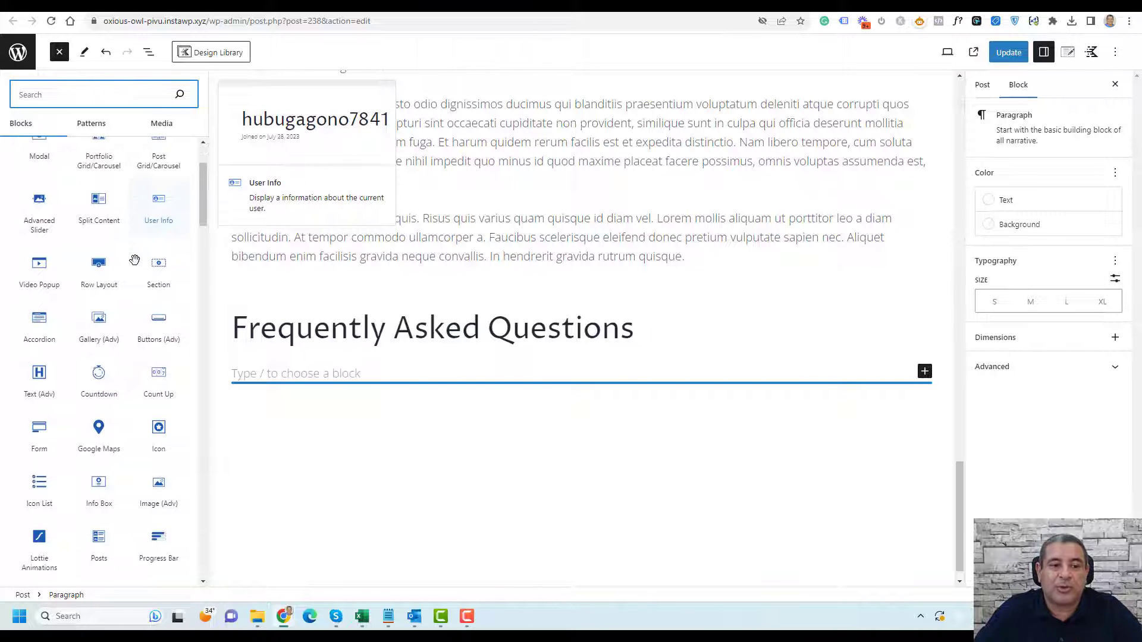
# Step: Insert a Kadence Accordion block and start the first pane's office-design question title
pyautogui.write('acc')
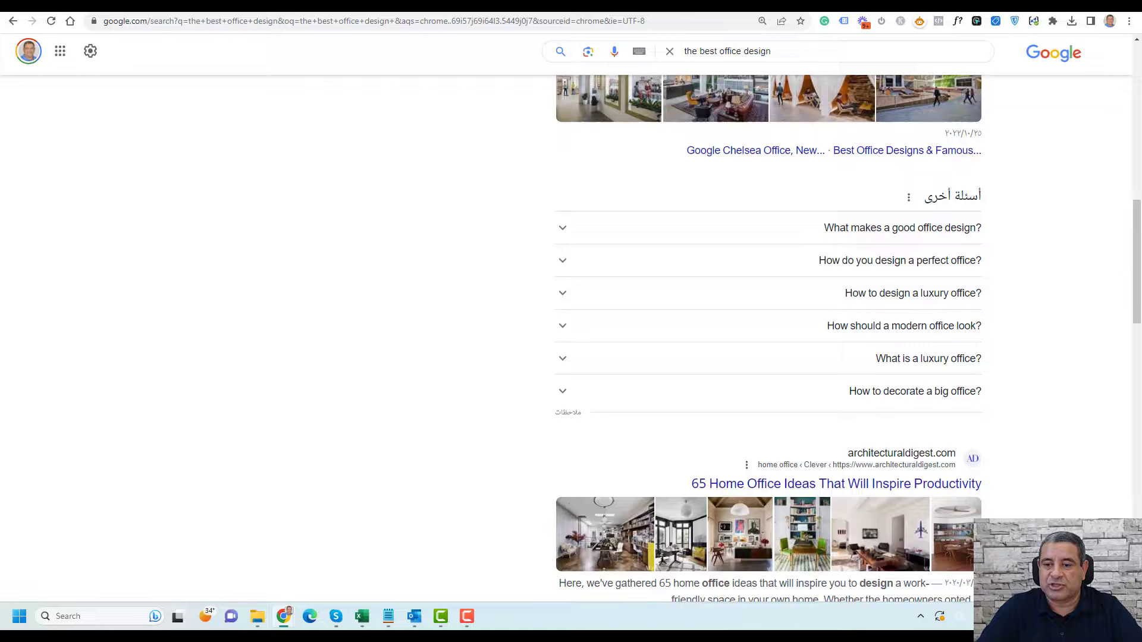
pyautogui.click(901, 227)
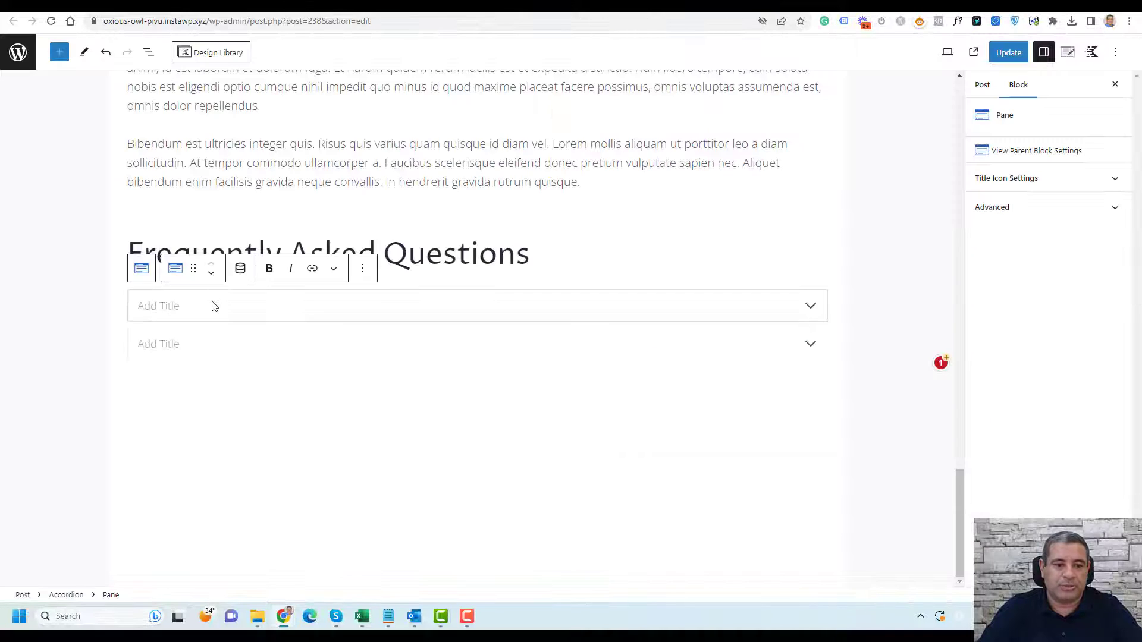
pyautogui.click(477, 349)
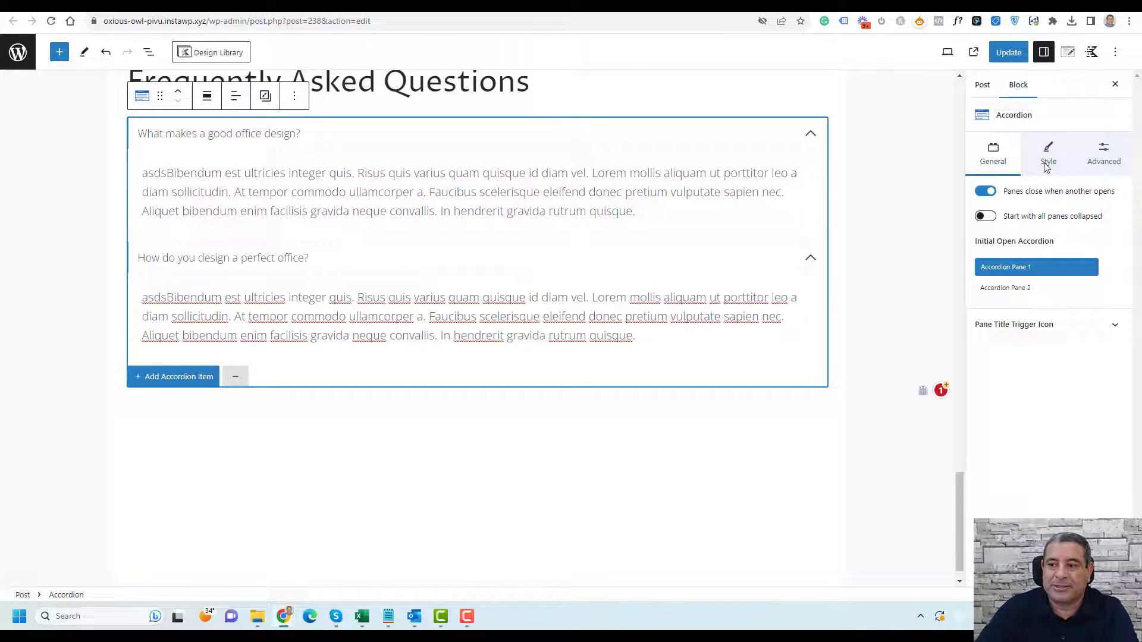
# Step: Give the accordion pane titles an orange background and add a third accordion item
pyautogui.click(1048, 147)
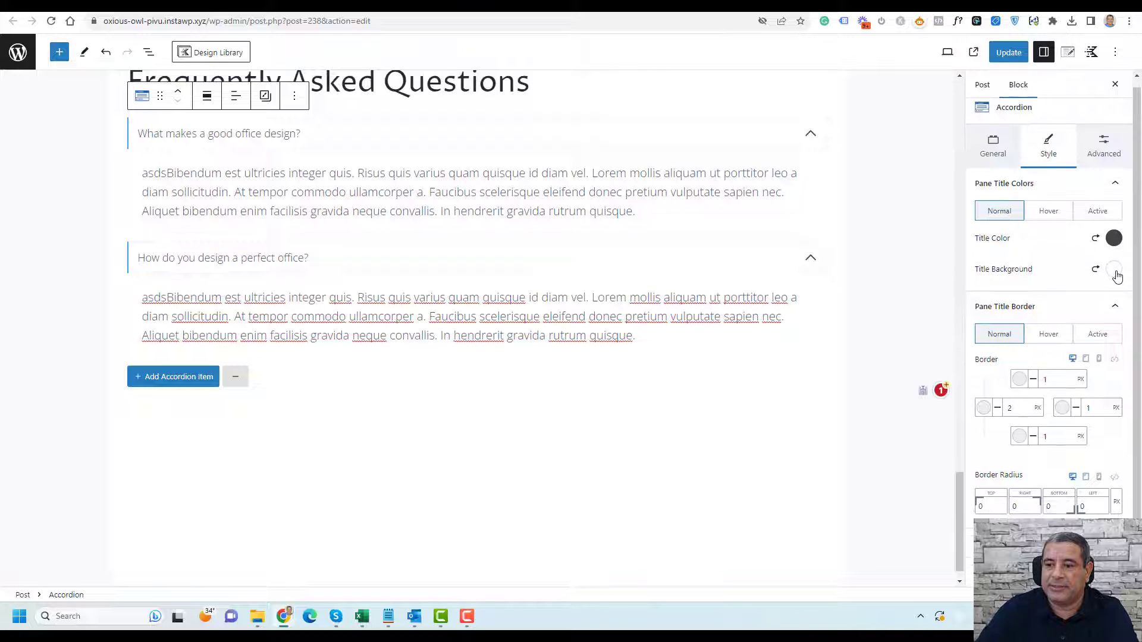
pyautogui.click(1113, 268)
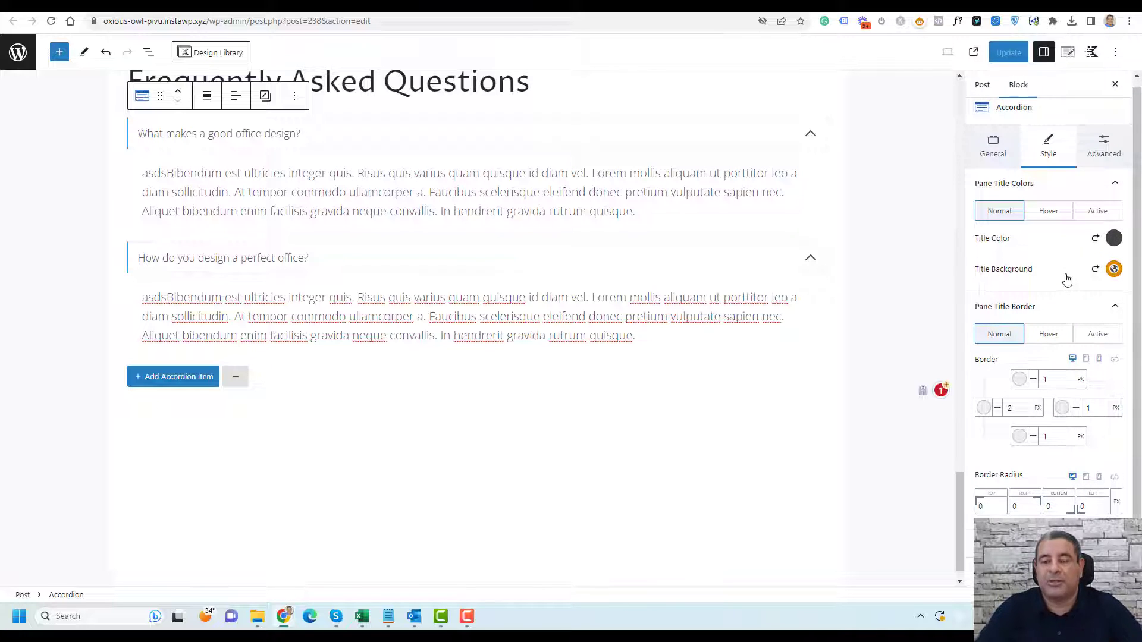
pyautogui.click(389, 325)
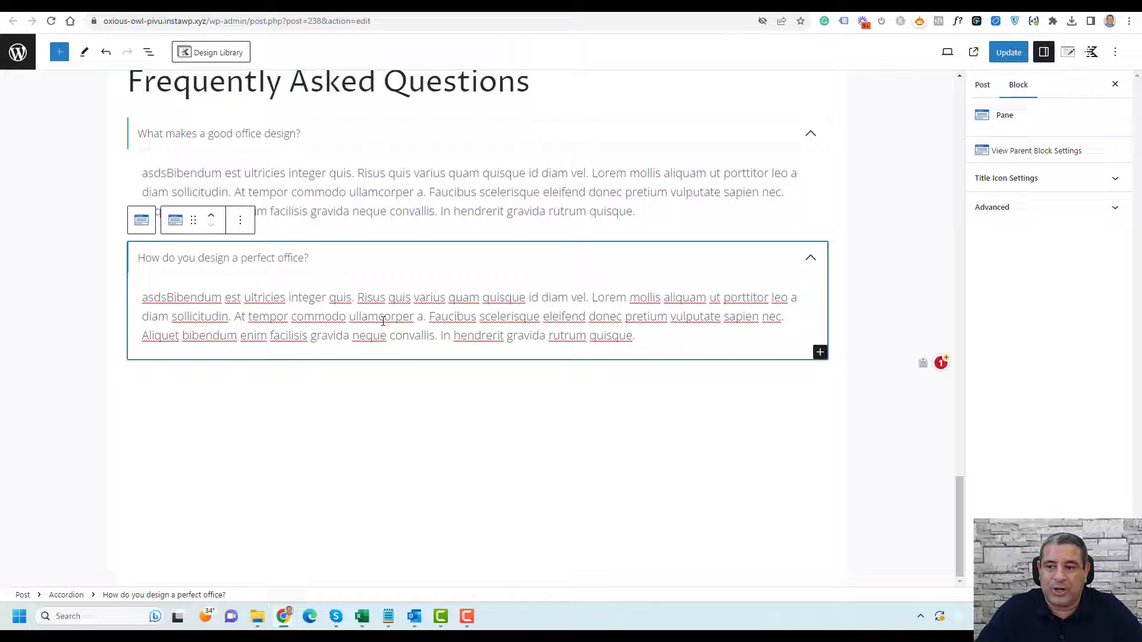
pyautogui.click(1033, 150)
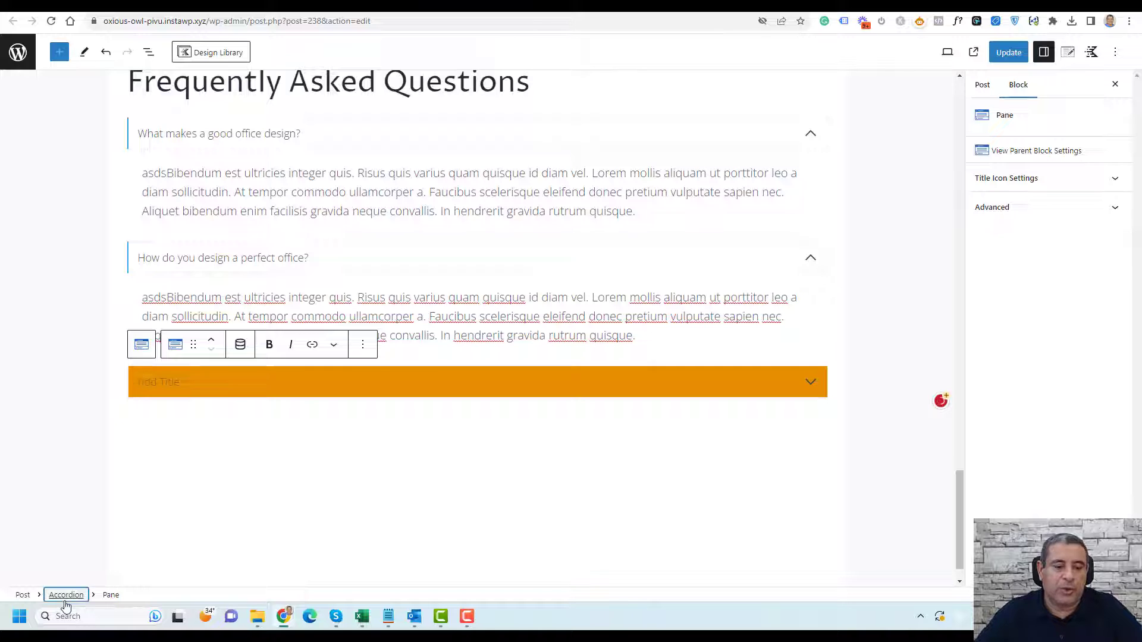
# Step: Enable FAQ Schema on the whole accordion block and update the post
pyautogui.click(66, 595)
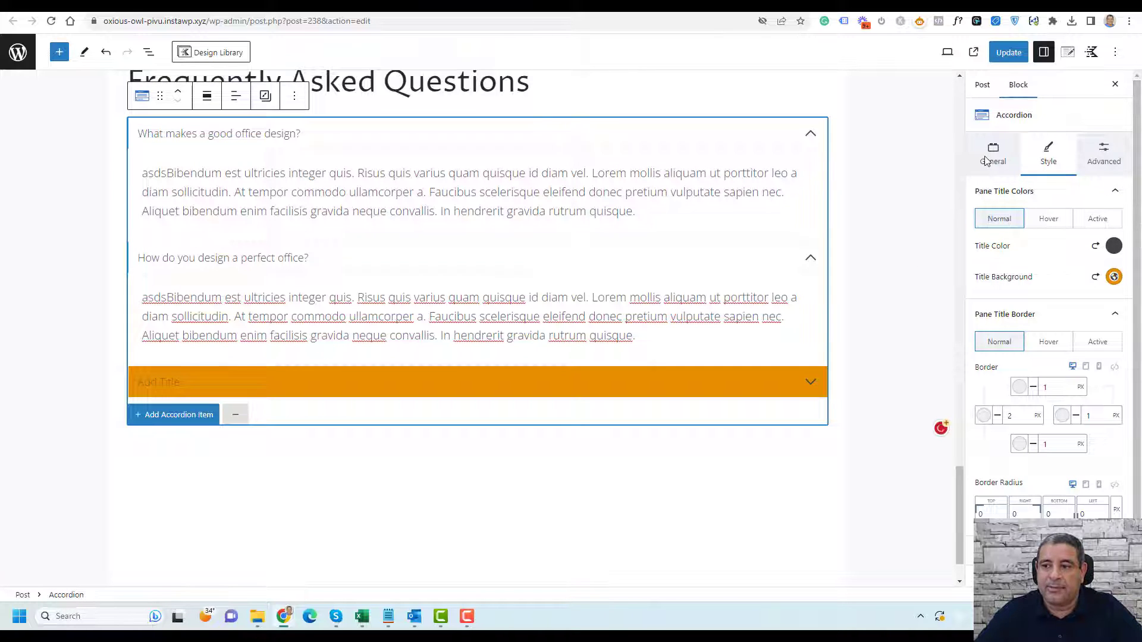
pyautogui.click(1103, 153)
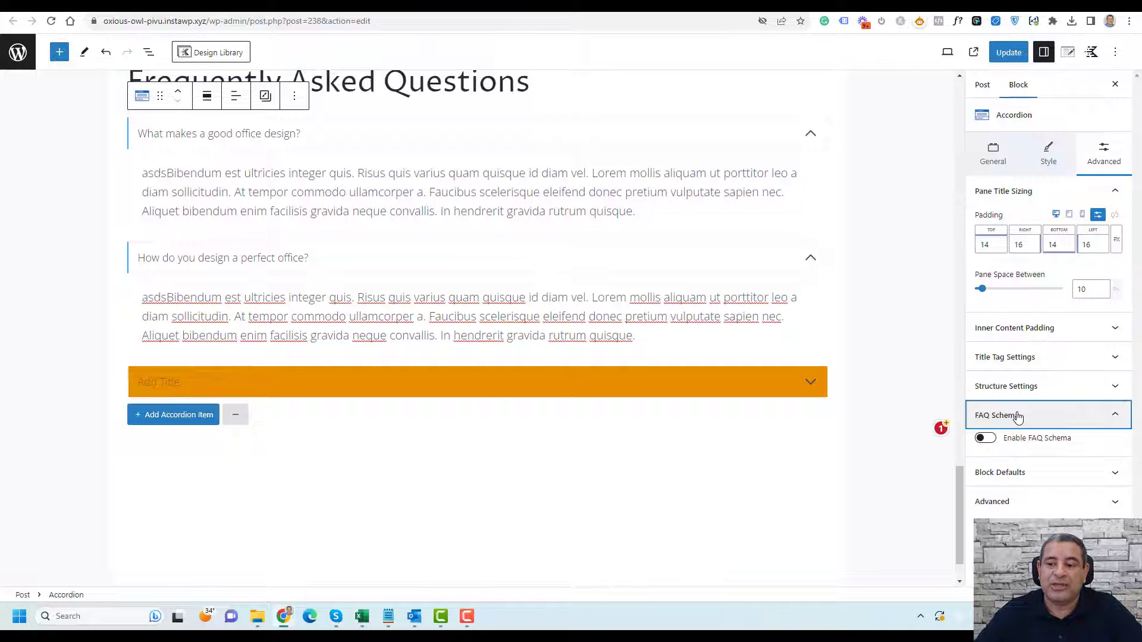
pyautogui.click(985, 437)
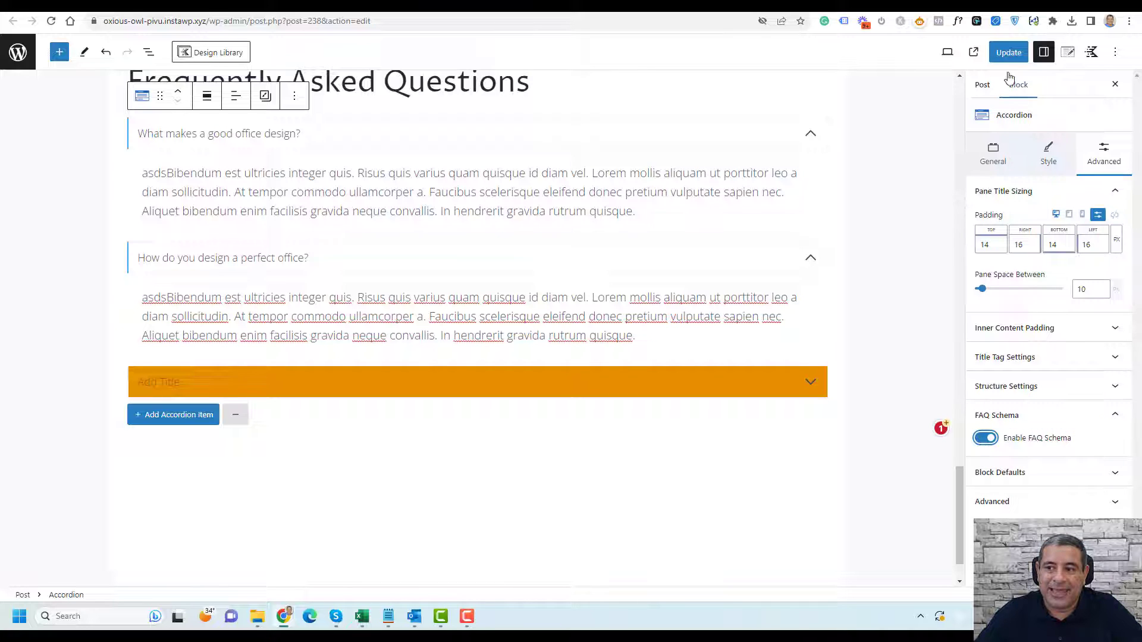
pyautogui.click(1008, 52)
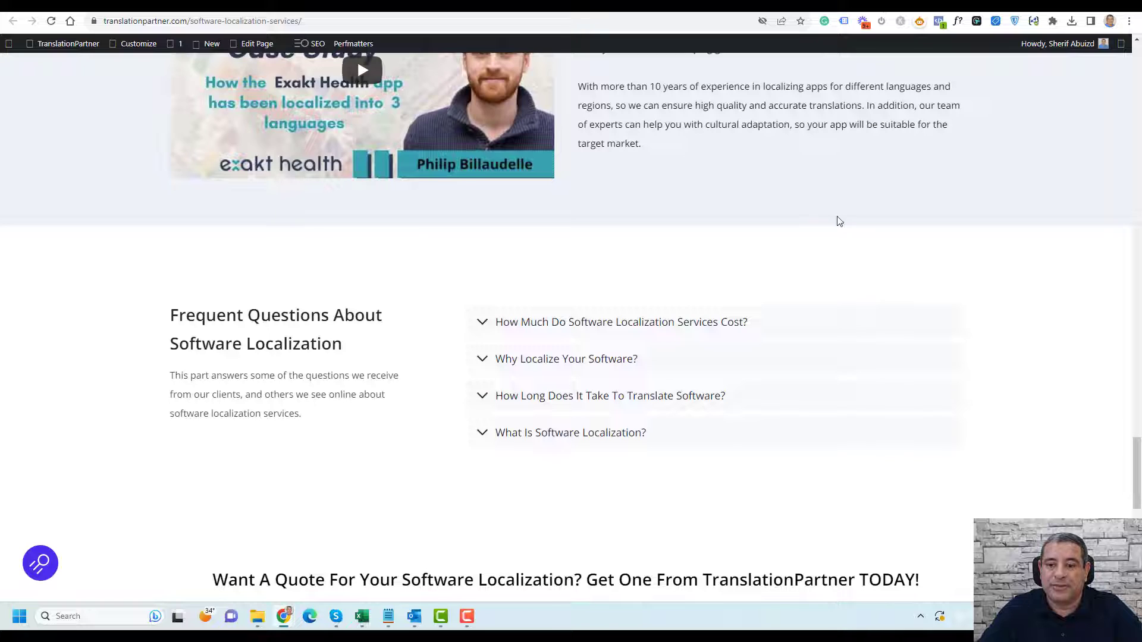
# Step: Scroll the software localization page down to its Frequent Questions accordion
pyautogui.scroll(-3)
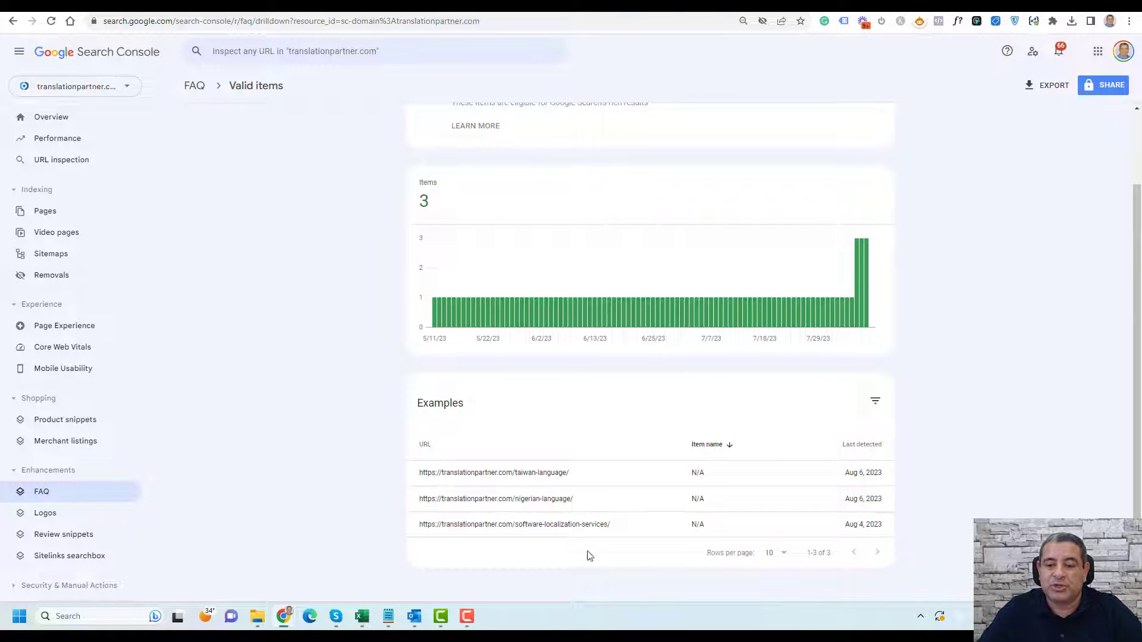
pyautogui.moveTo(583, 524)
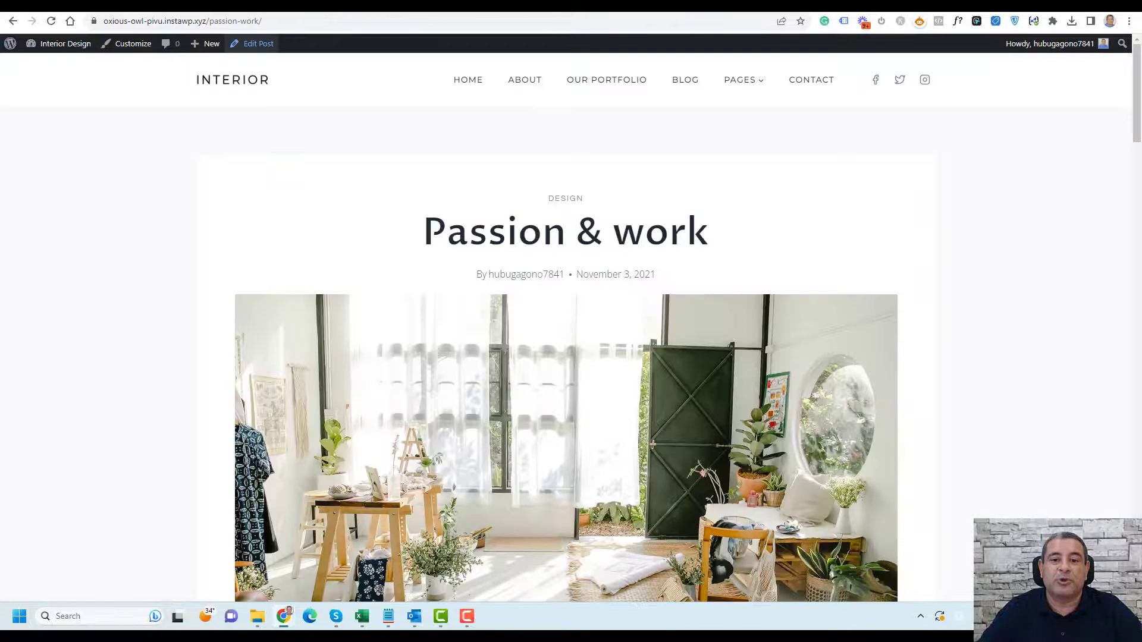
# Step: Return from the live post to the block editor via Edit Post
pyautogui.click(257, 44)
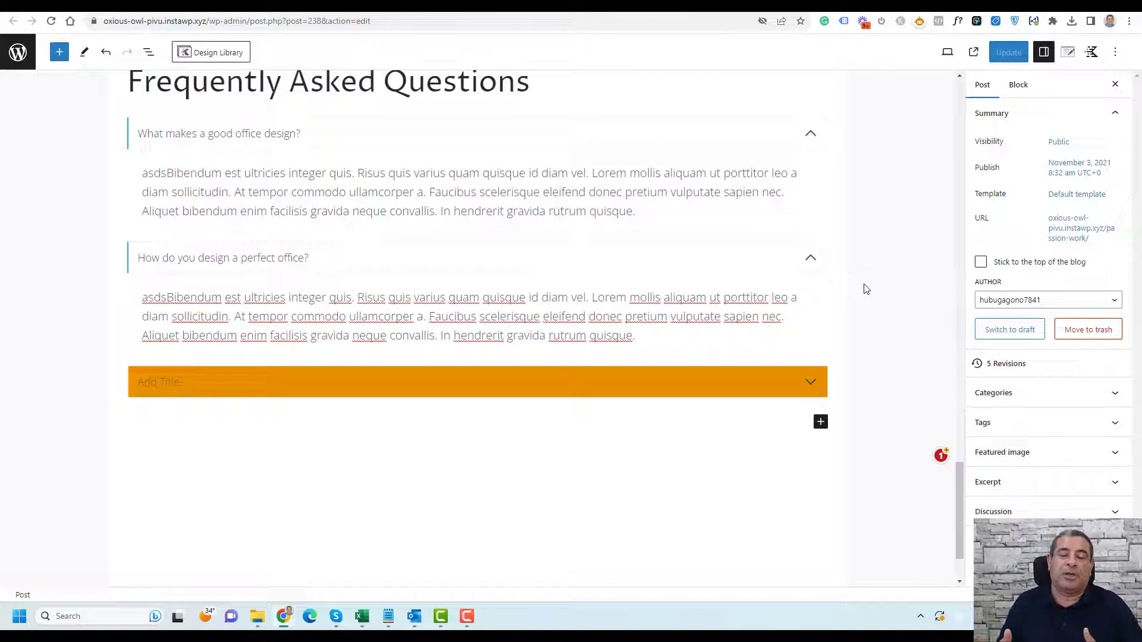